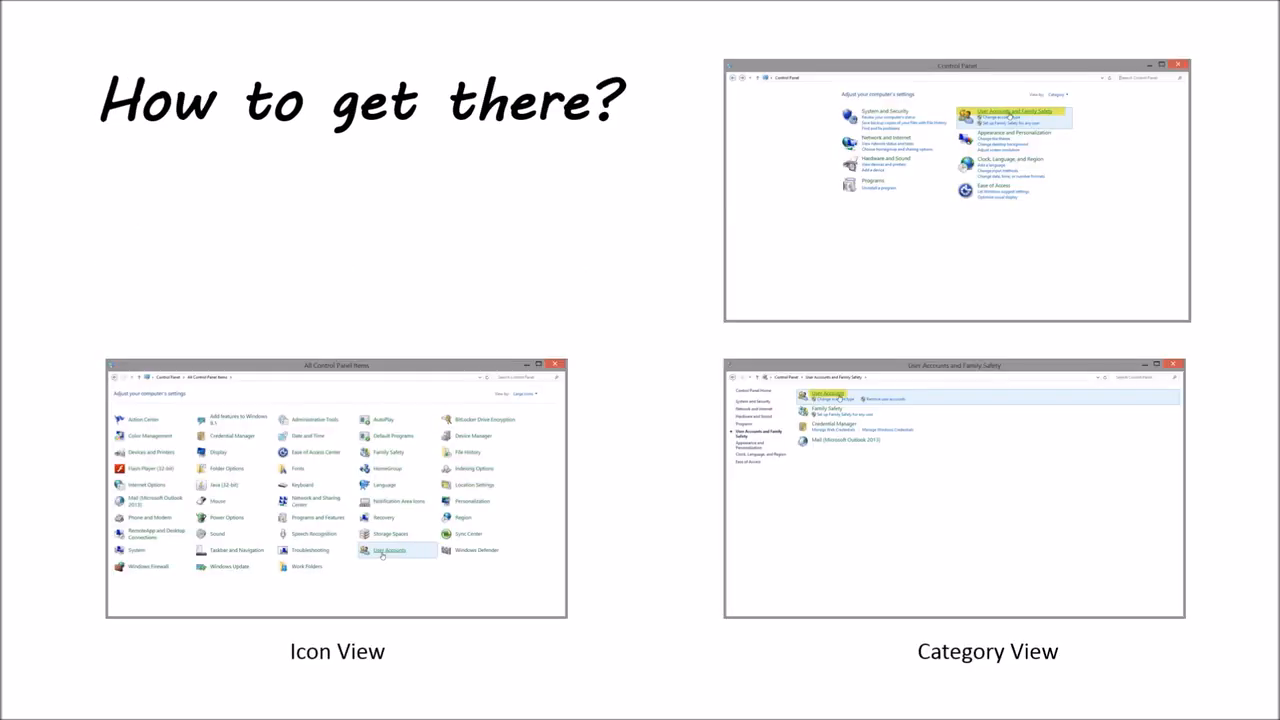
pyautogui.moveTo(719, 448)
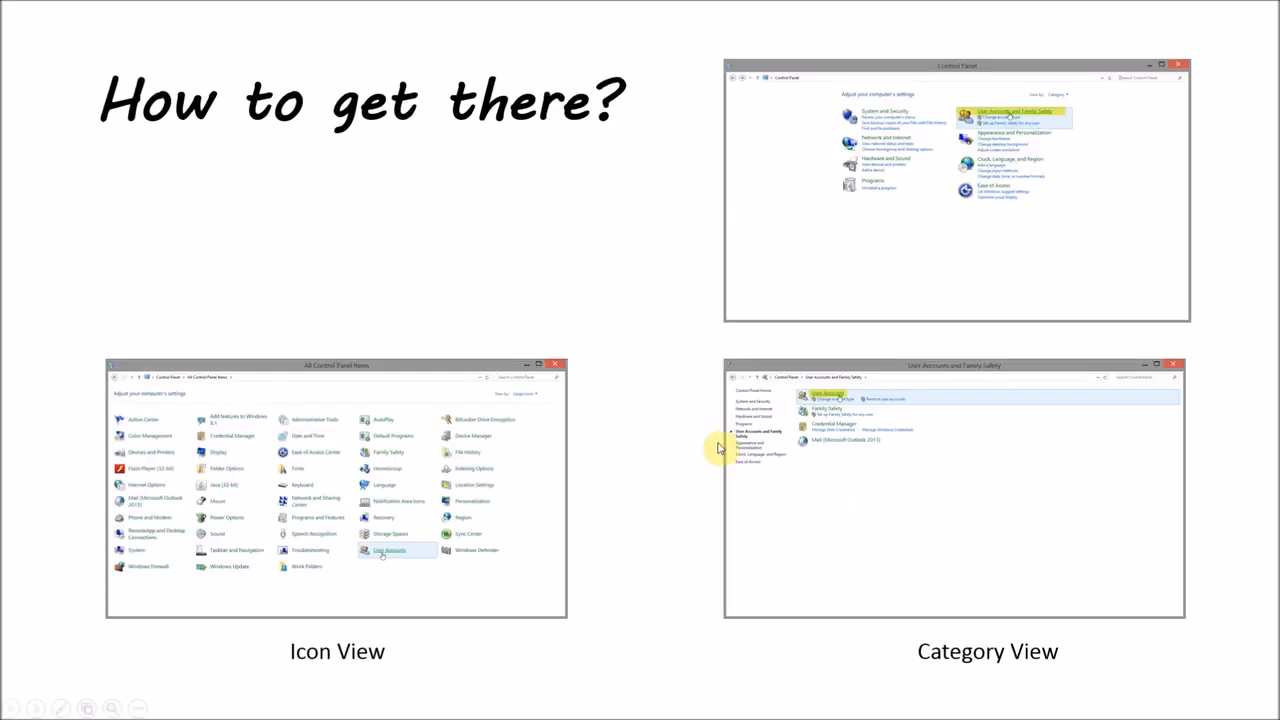
pyautogui.moveTo(393, 543)
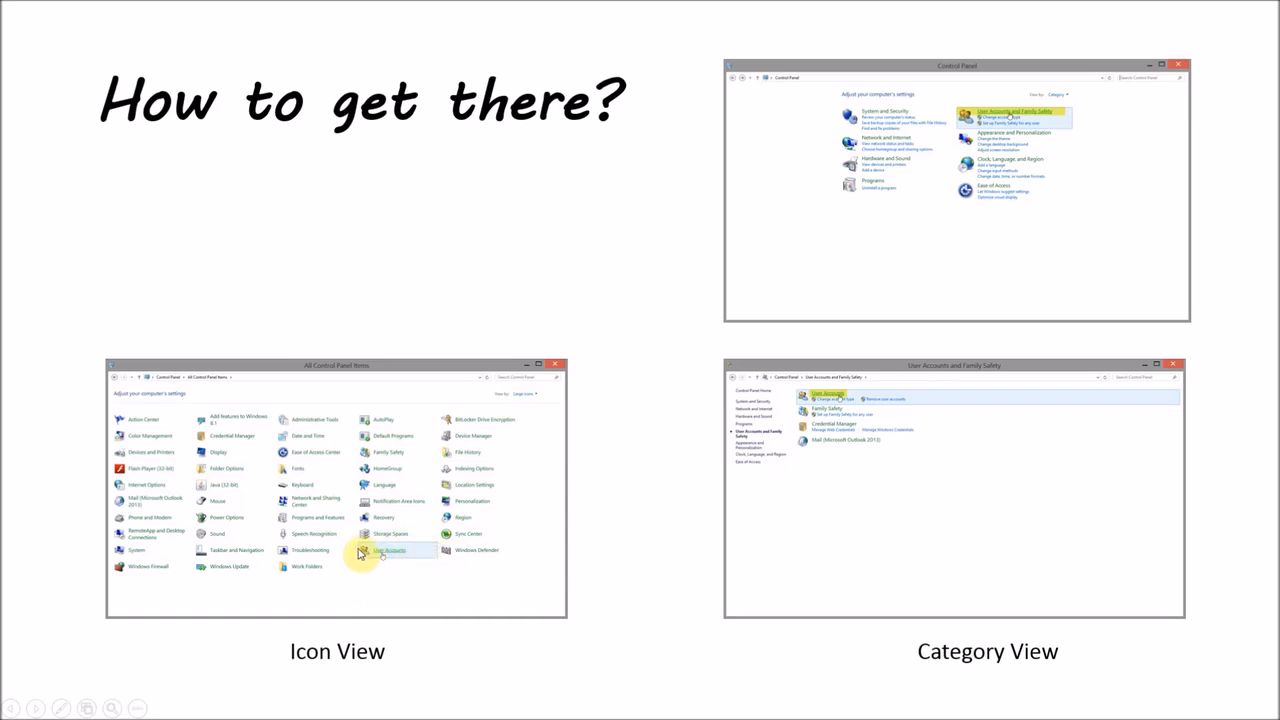
pyautogui.moveTo(366, 558)
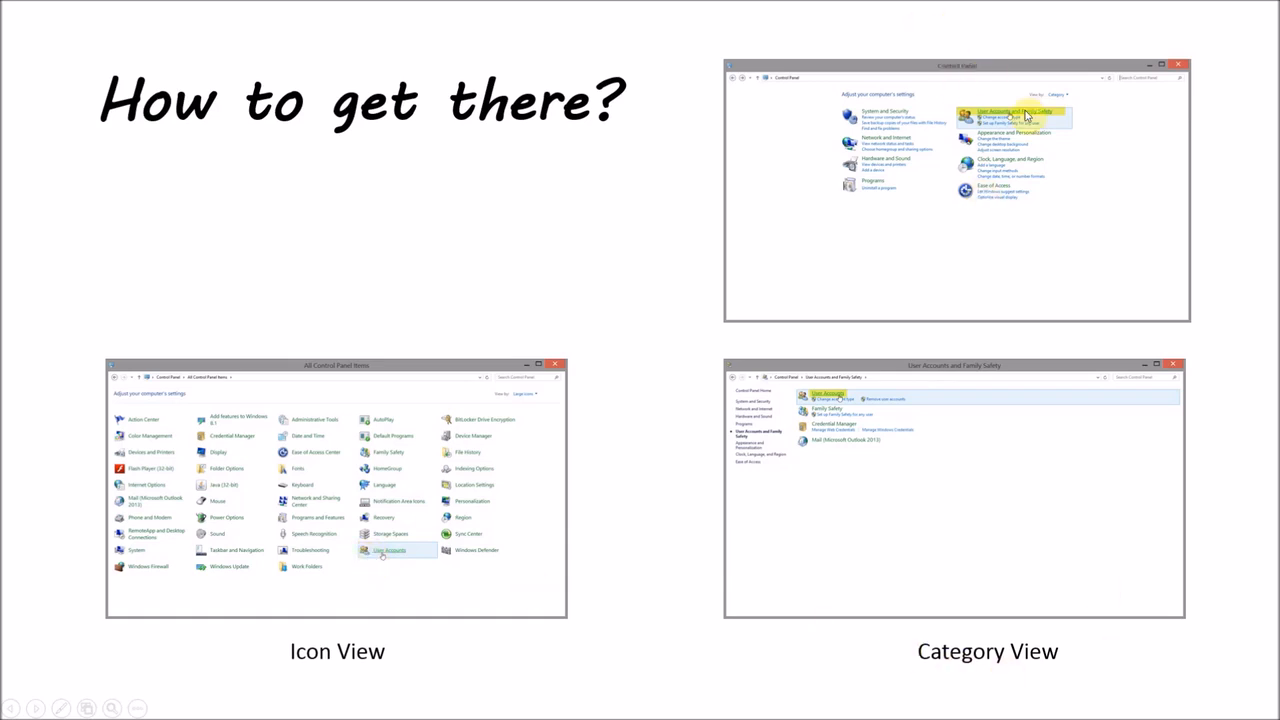
pyautogui.moveTo(1058, 118)
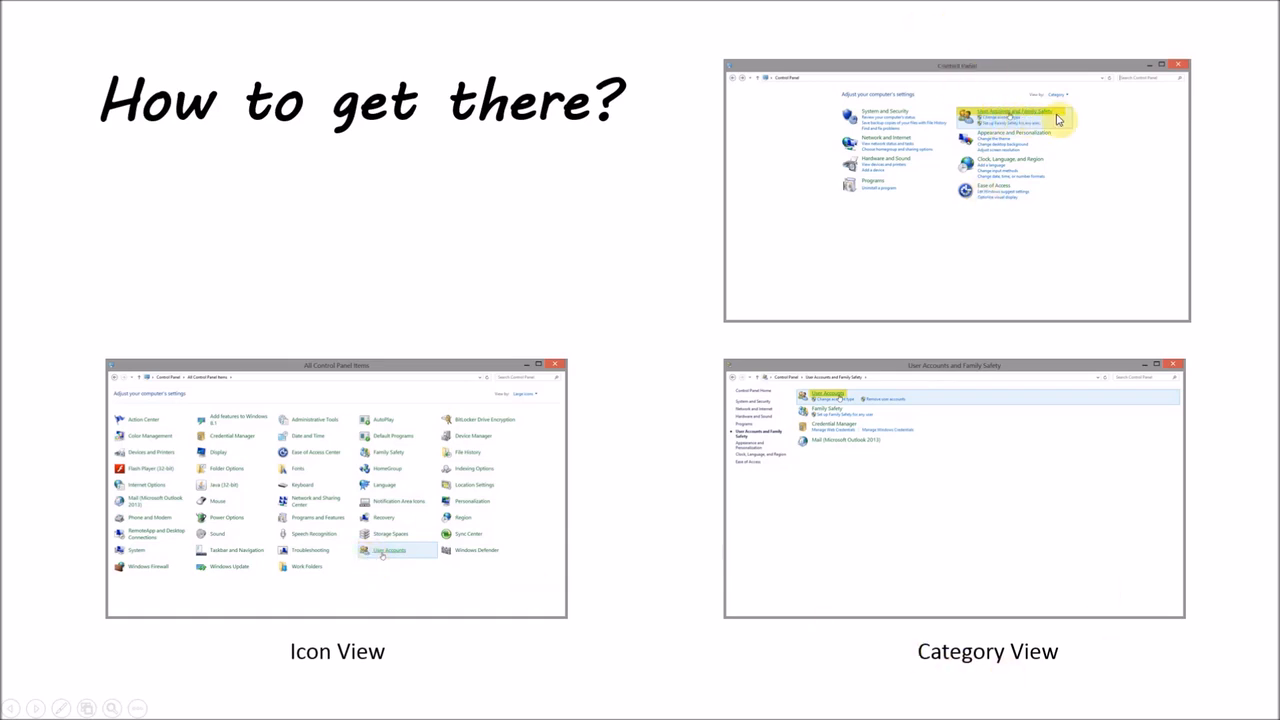
pyautogui.moveTo(825, 400)
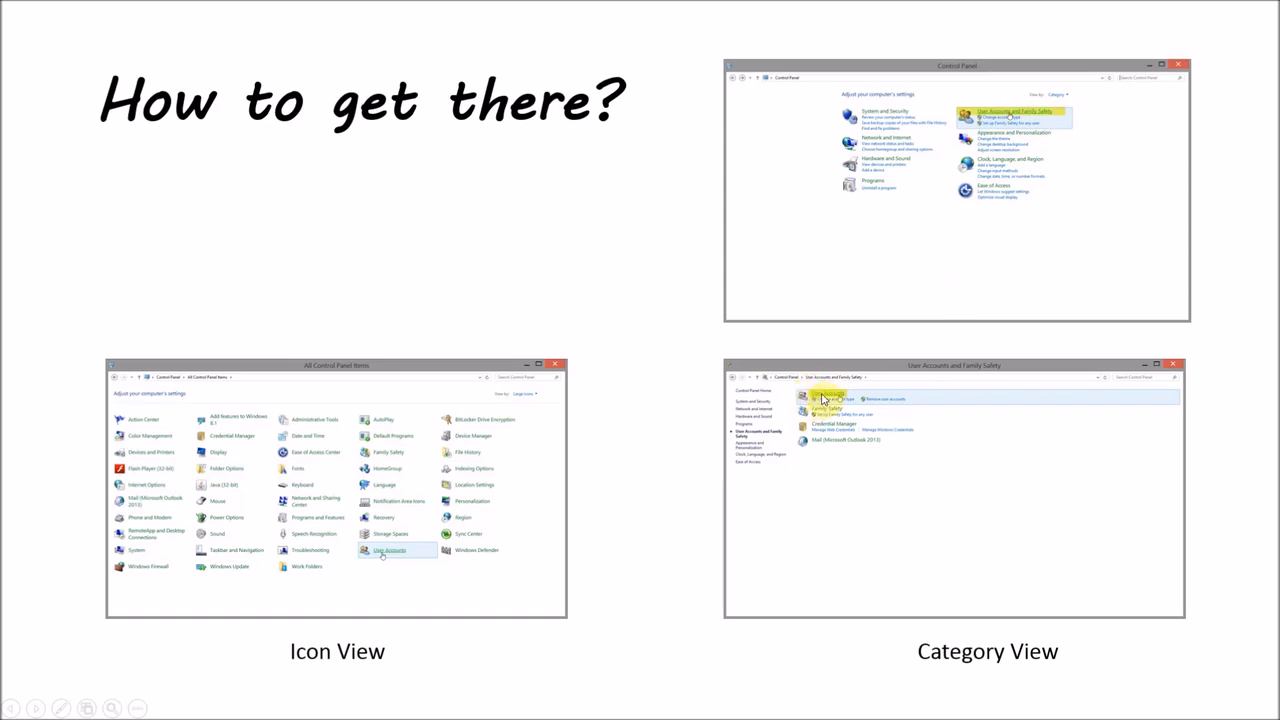
pyautogui.moveTo(625, 557)
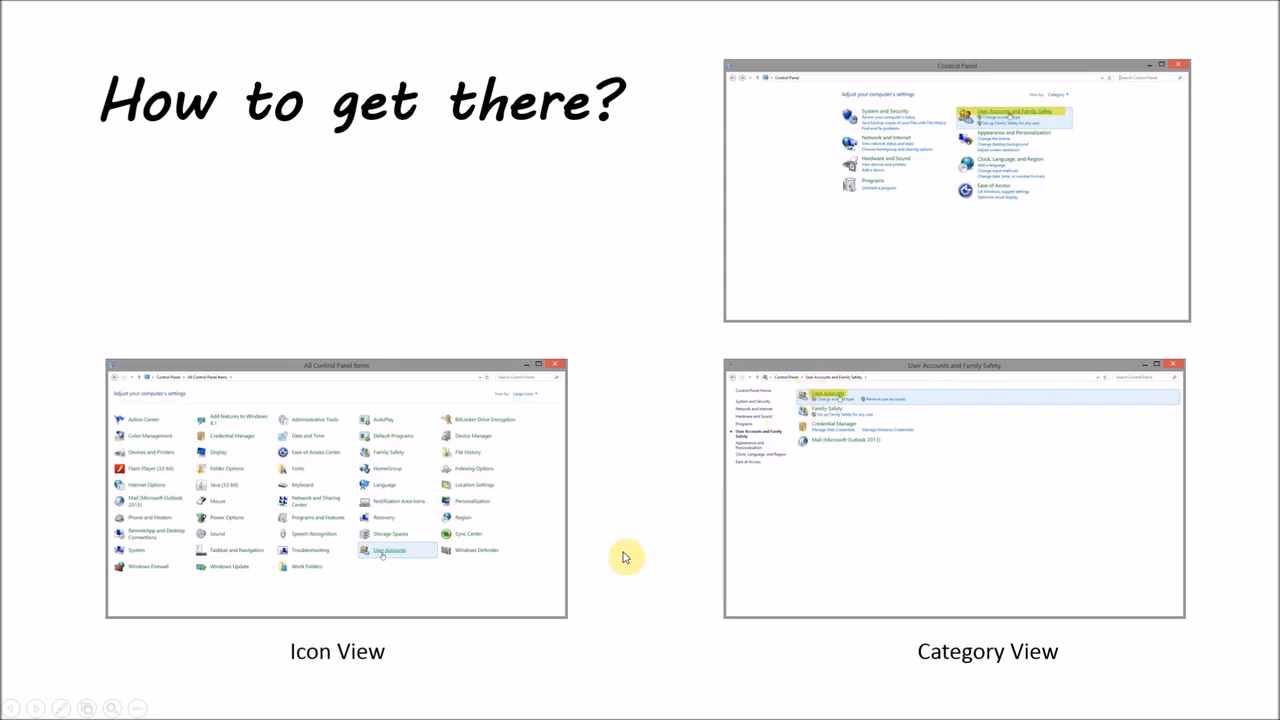